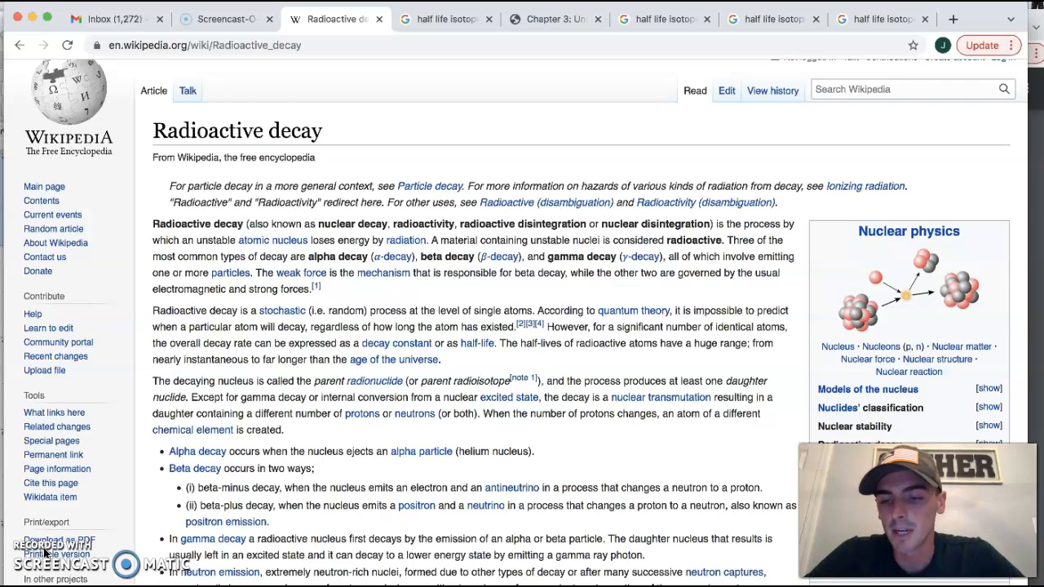
mouse_move(856, 26)
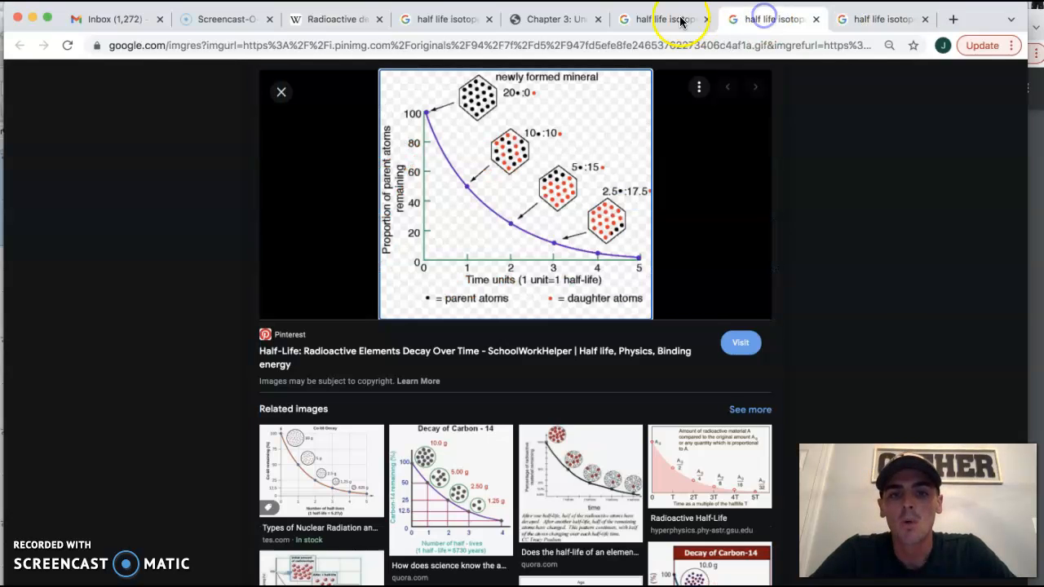
Step: Switch to the 'Chapter 3: Unit 5' tab showing the parent-versus-daughter half-life diagram
click(555, 19)
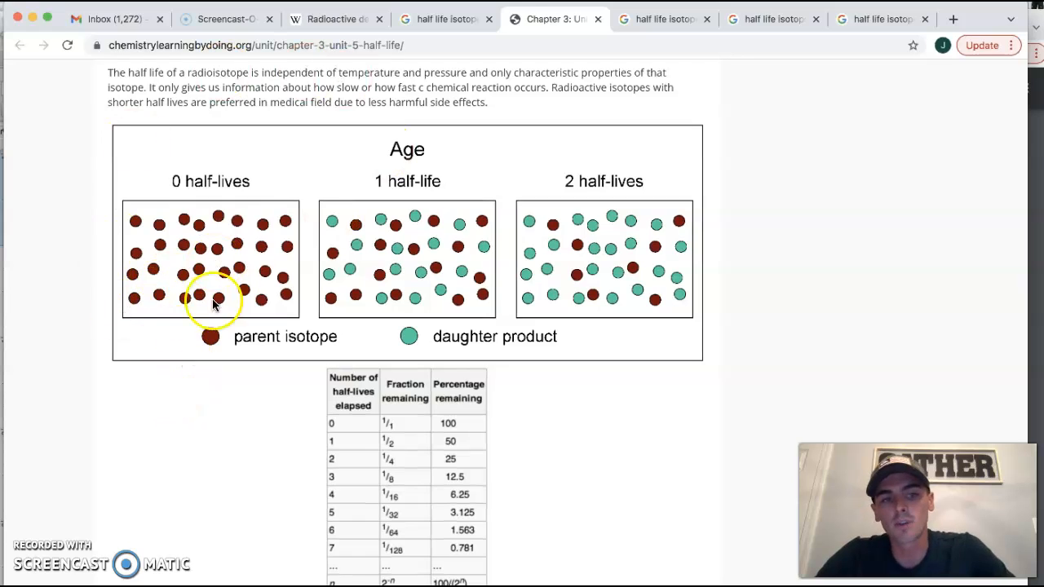
mouse_move(136, 238)
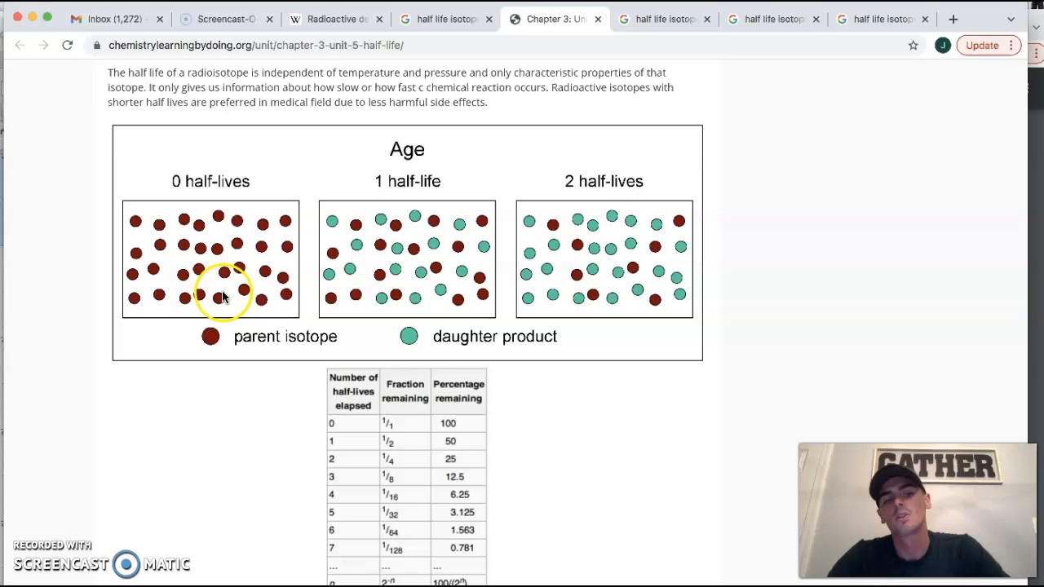
mouse_move(350, 257)
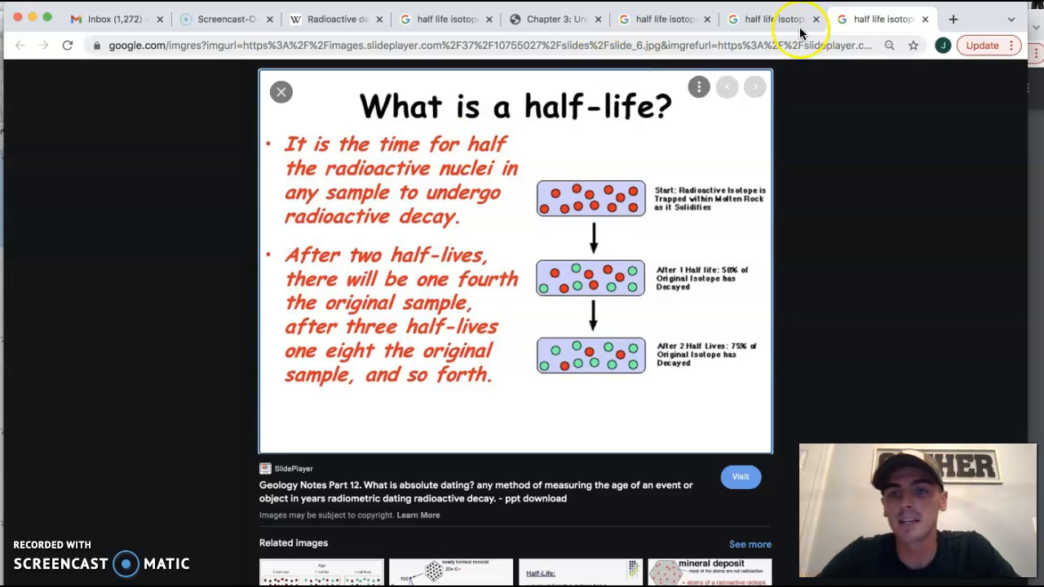
Step: Return to the 'Chapter 3: Unit 5' tab with the fraction-remaining table
click(554, 19)
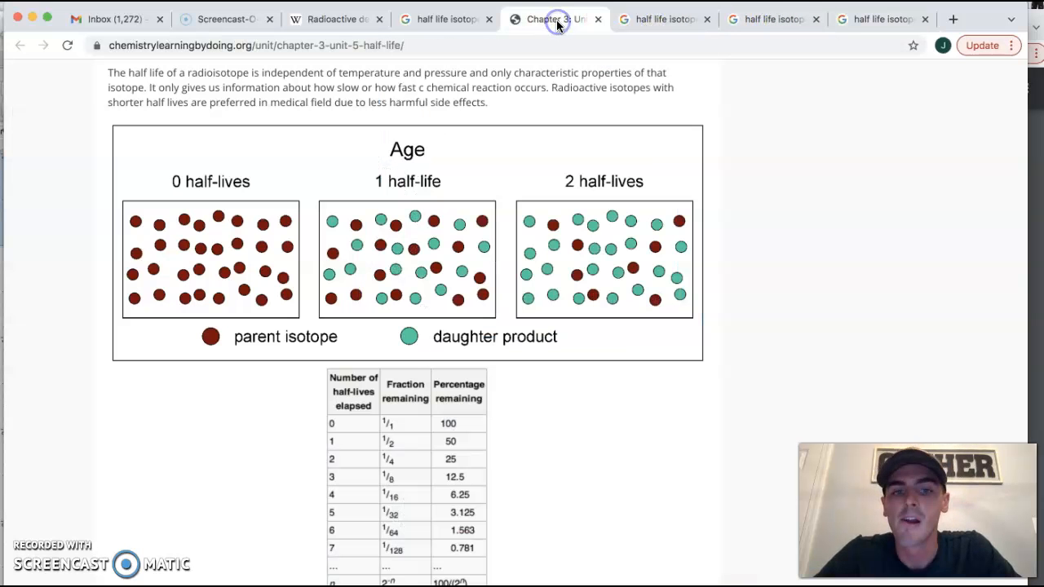
mouse_move(489, 281)
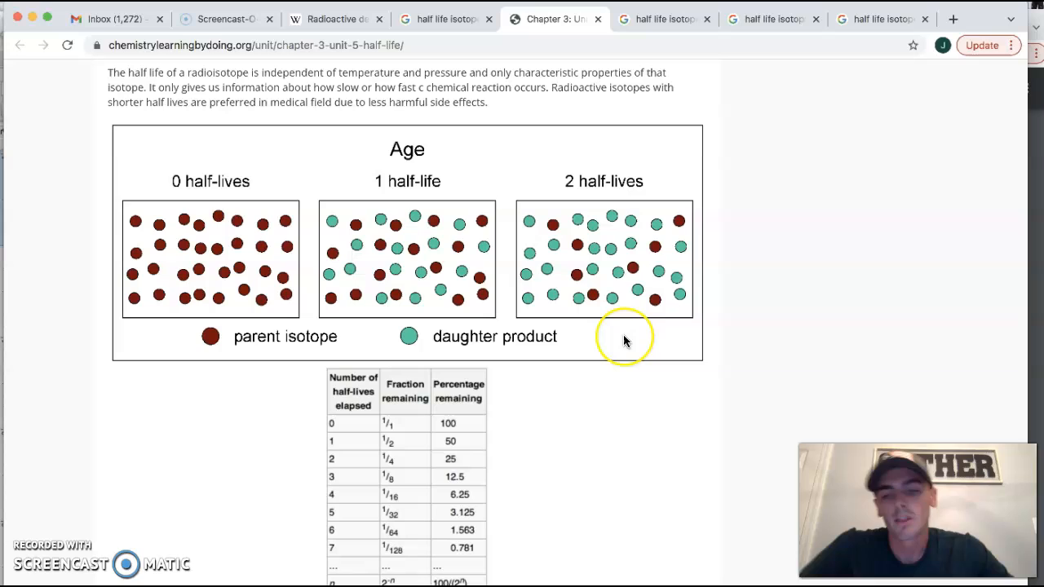
mouse_move(675, 178)
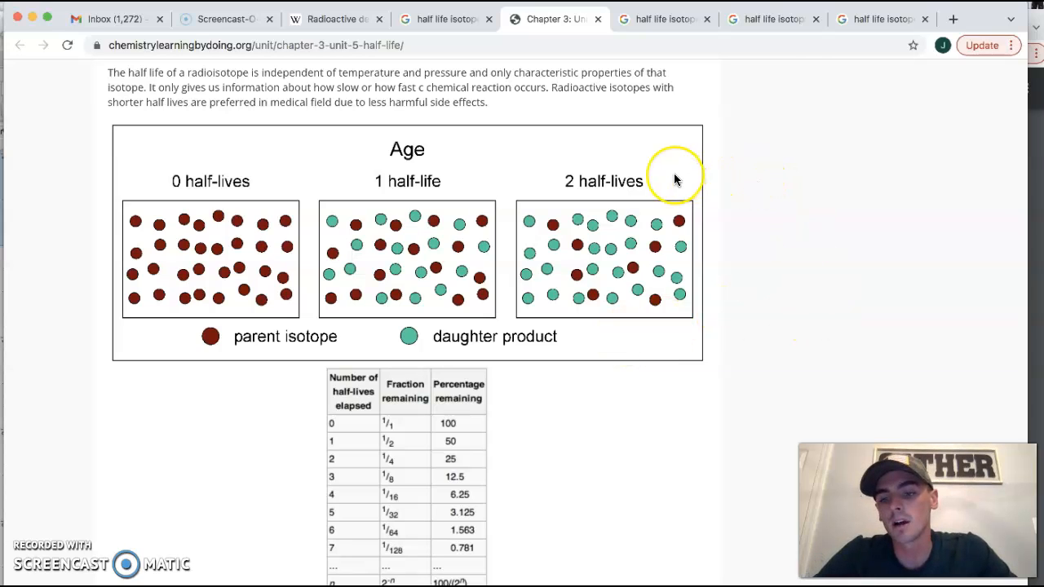
mouse_move(662, 369)
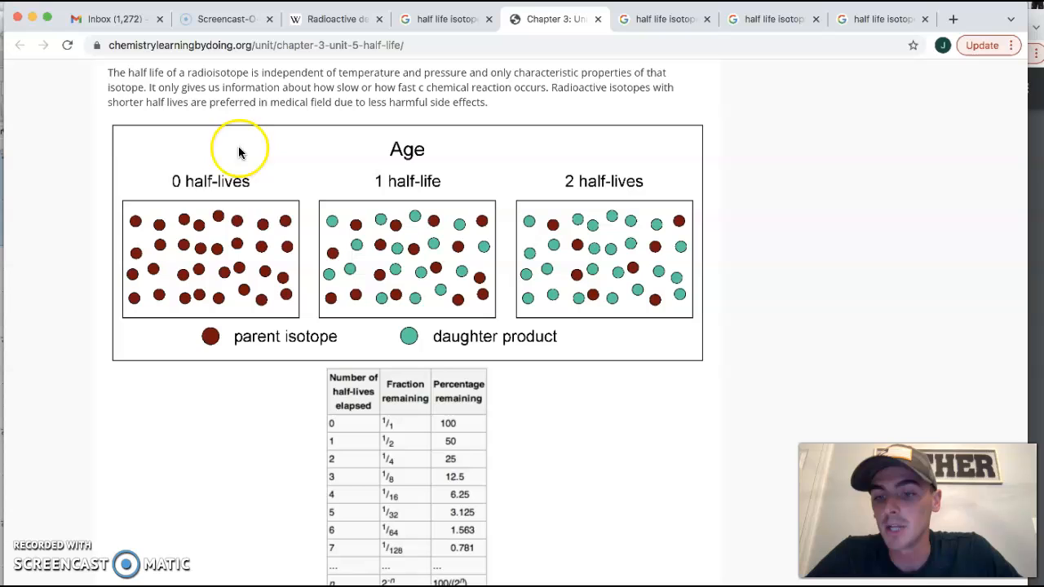
mouse_move(171, 330)
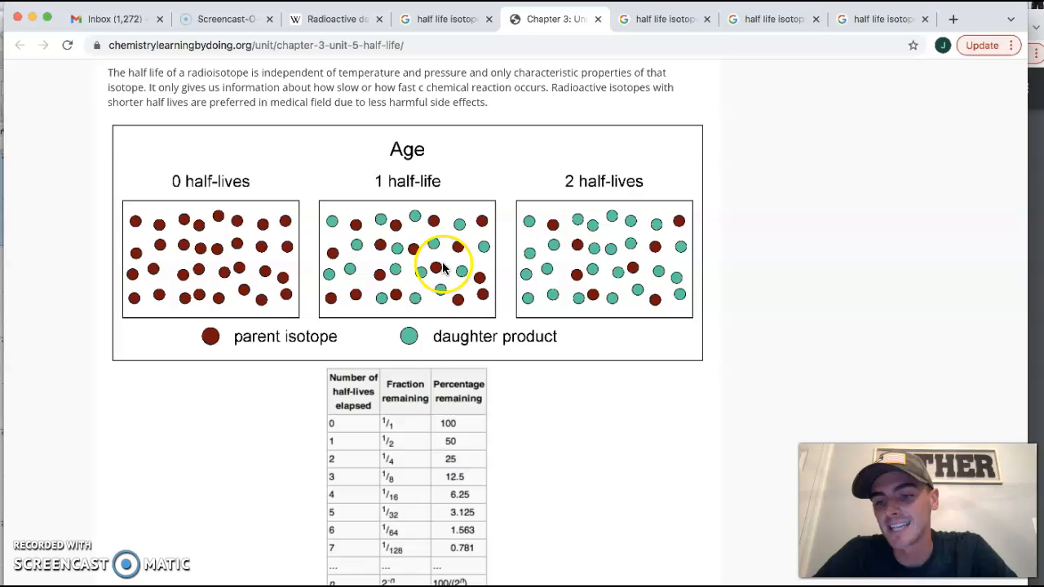
Step: Switch to the Wikipedia 'Radioactive decay' article tab
click(334, 17)
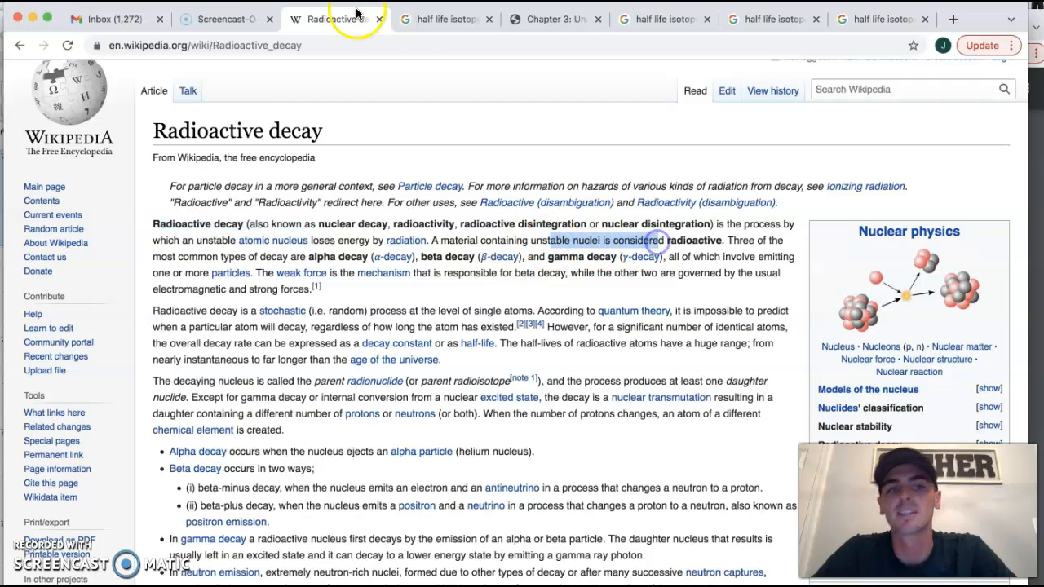
Step: Go back to the 'Chapter 3: Unit 5' ChemistryLearningByDoing tab
click(555, 18)
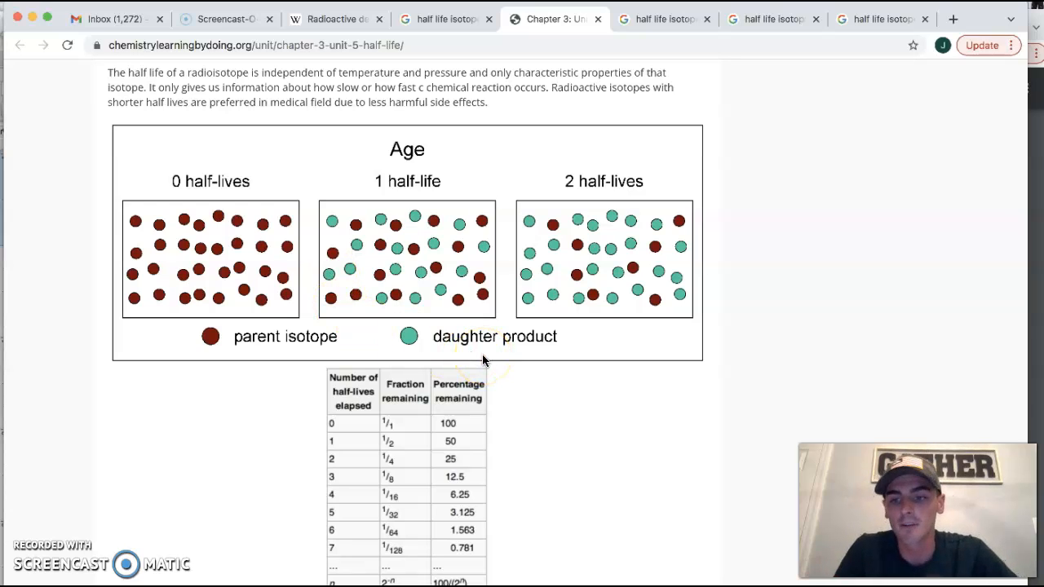
mouse_move(776, 326)
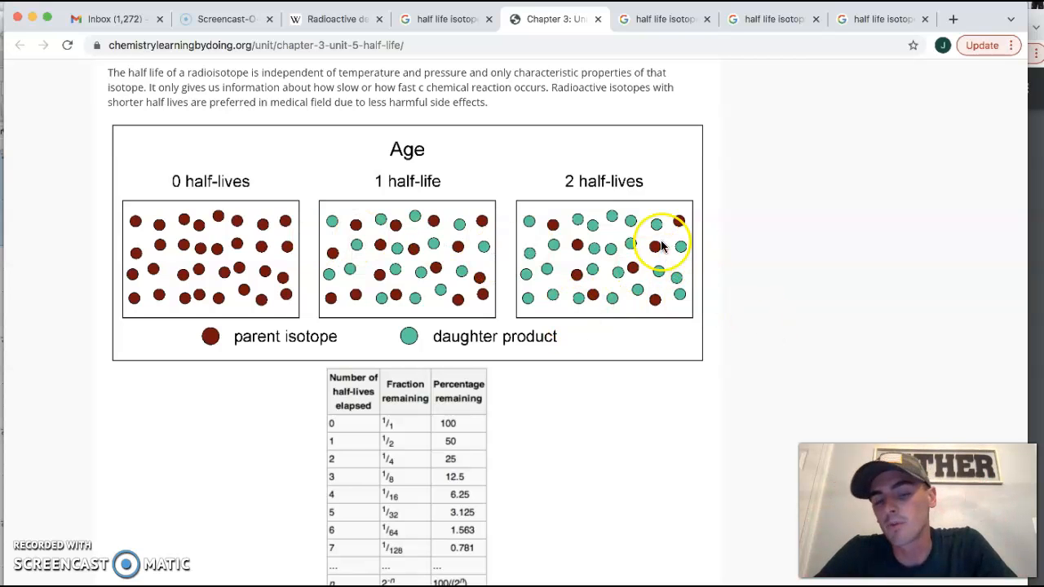
mouse_move(664, 281)
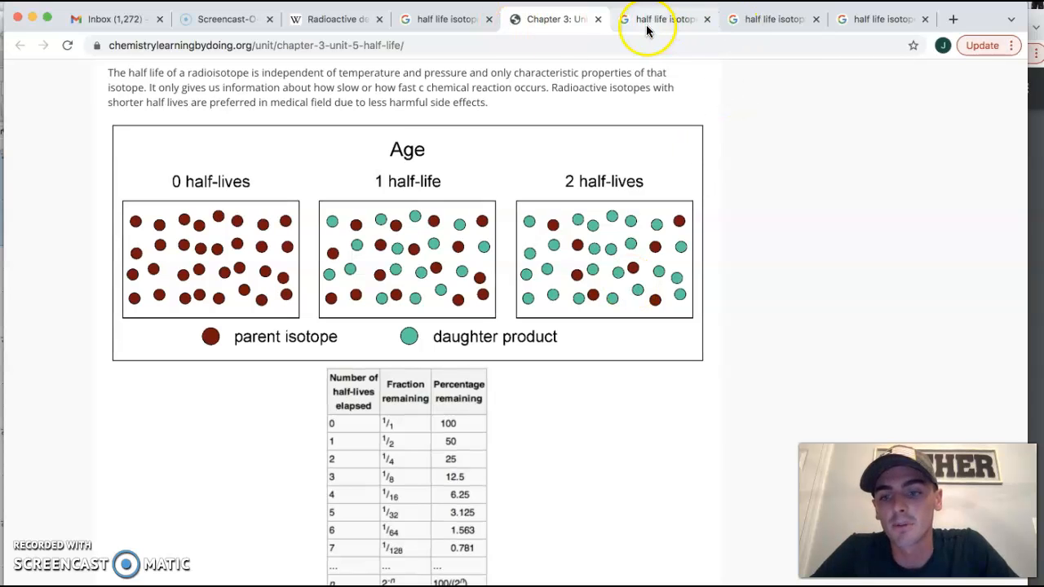
Step: Preview the Socratic half-life graph in 'half life isotope' results, then return to Chapter 3
click(660, 19)
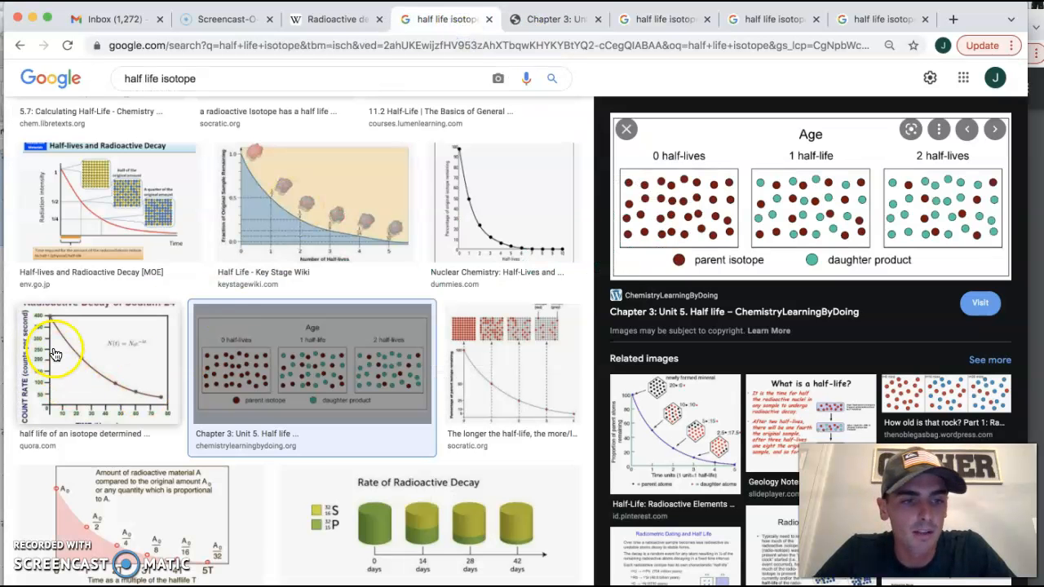
click(511, 363)
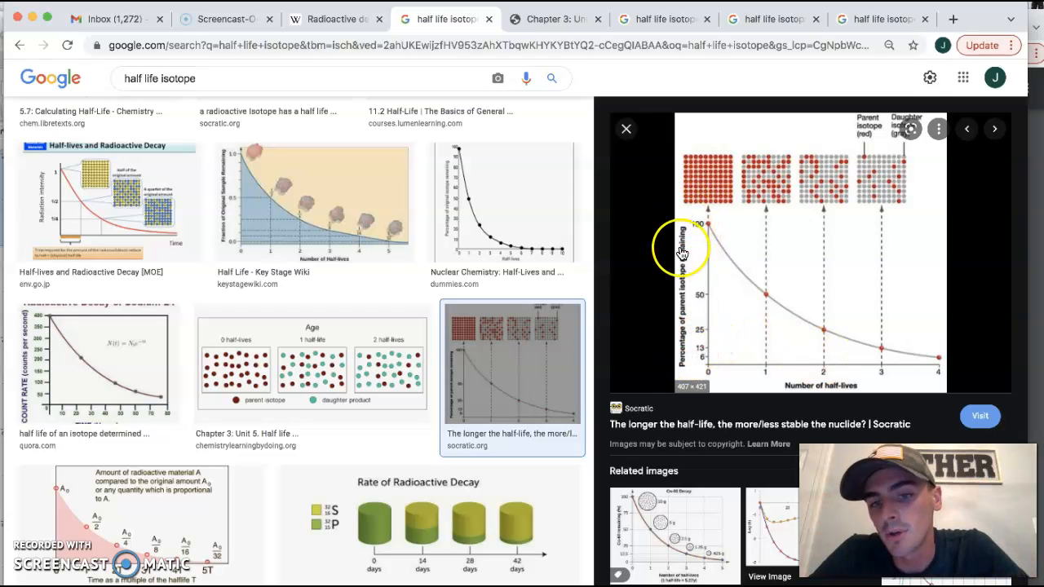
mouse_move(681, 316)
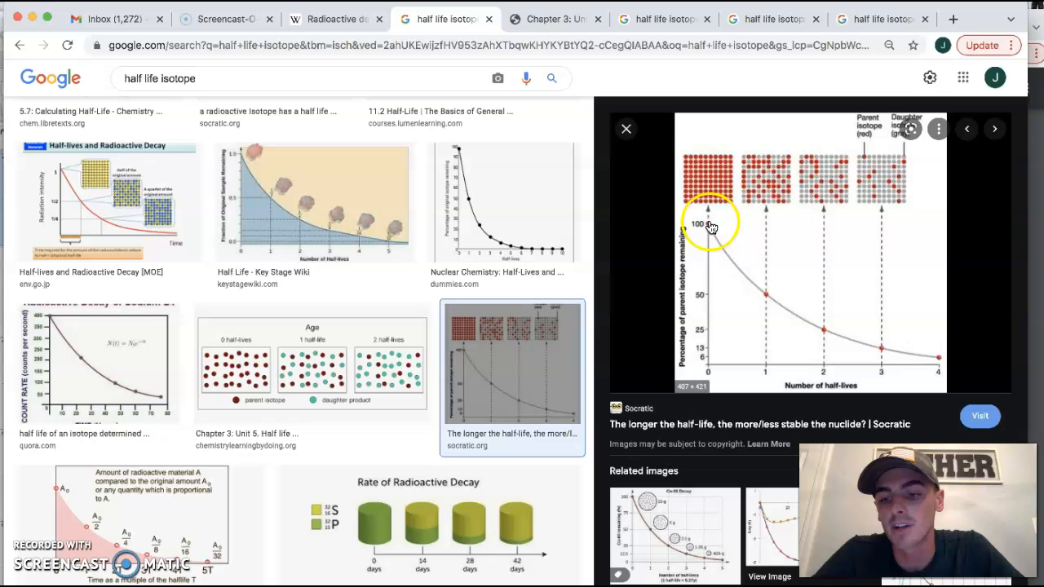
mouse_move(768, 377)
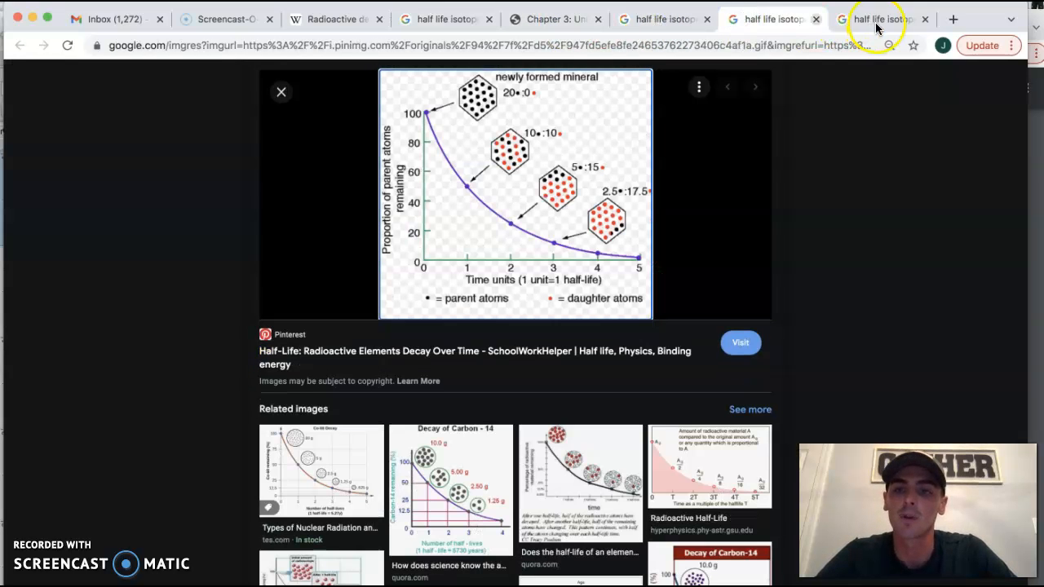
click(554, 19)
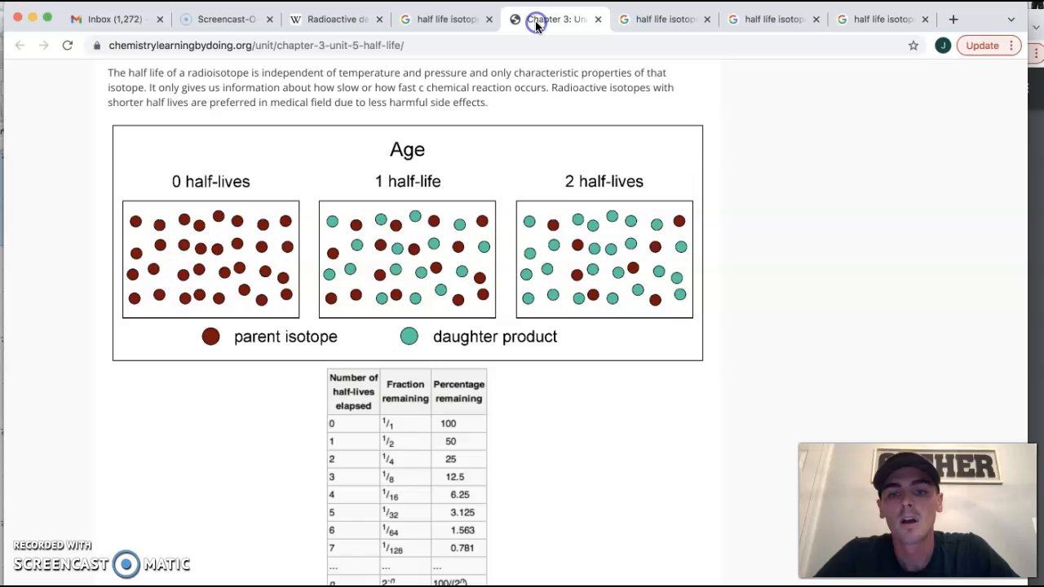